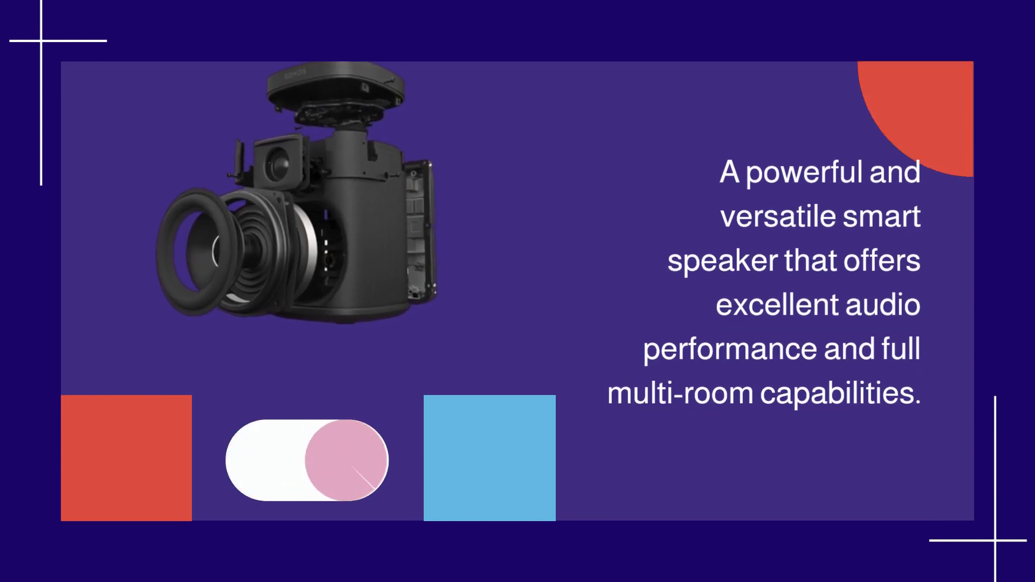
pyautogui.click(305, 461)
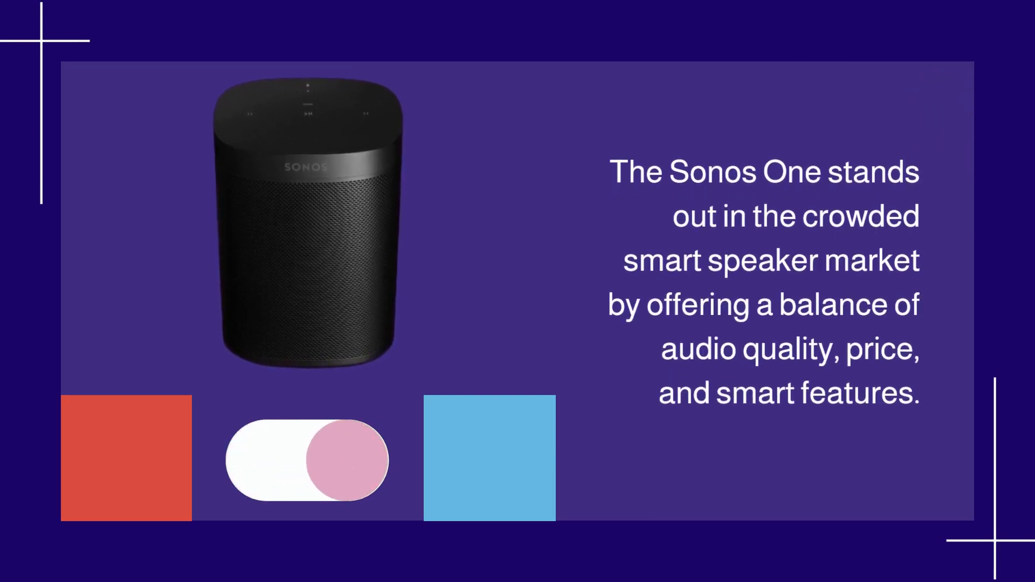
pyautogui.click(305, 461)
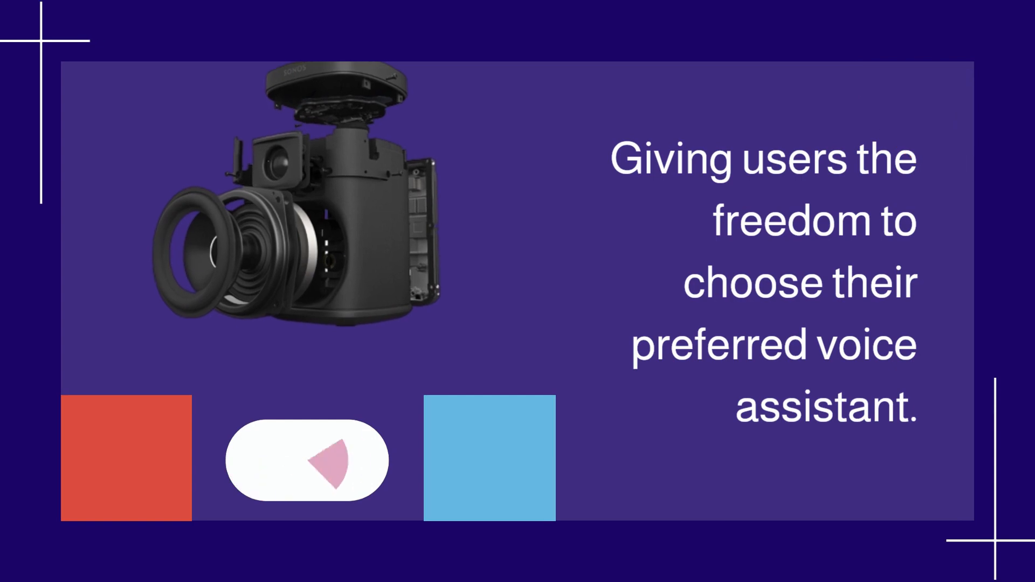
pyautogui.click(306, 461)
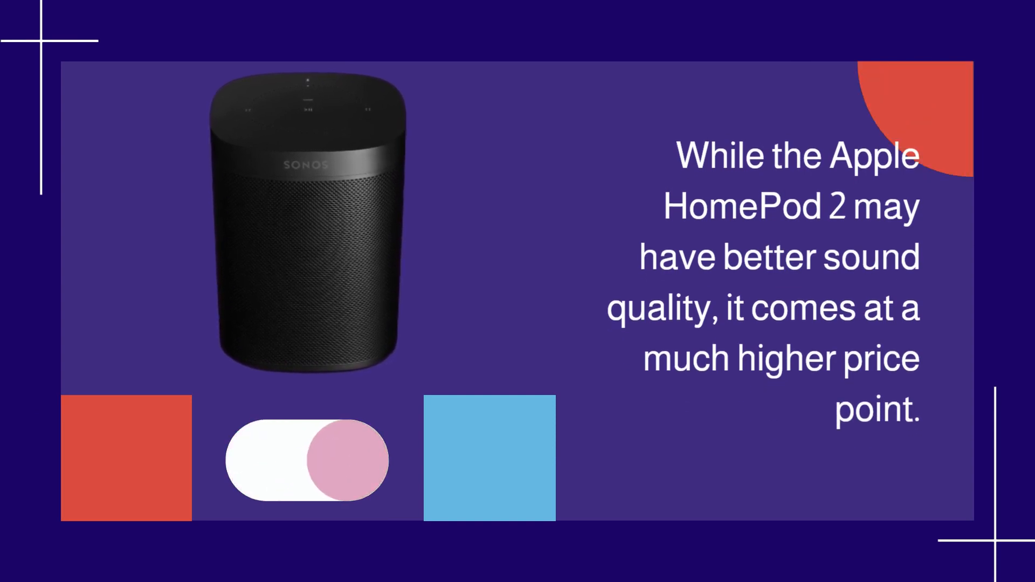
pyautogui.click(305, 460)
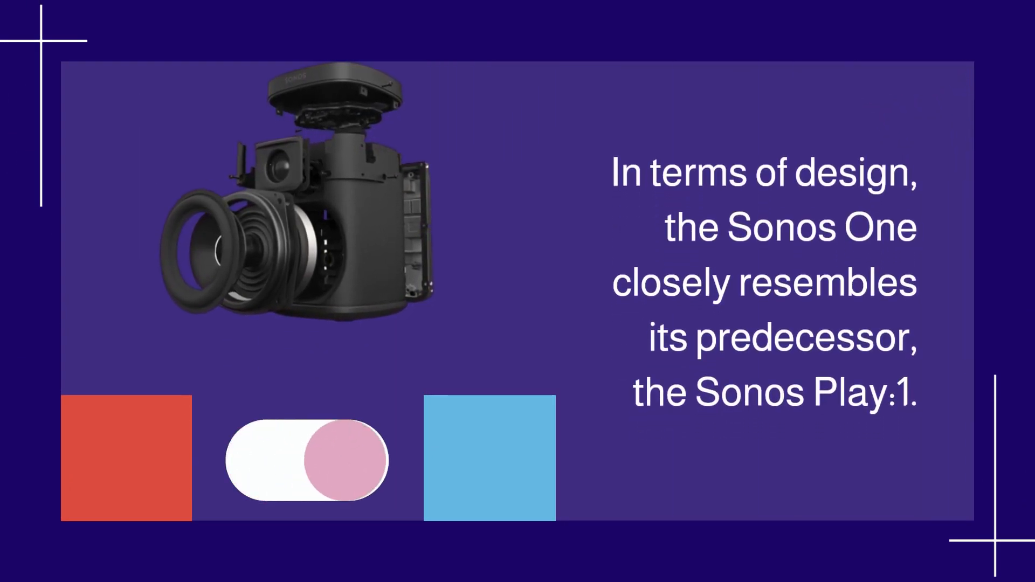
pyautogui.click(306, 459)
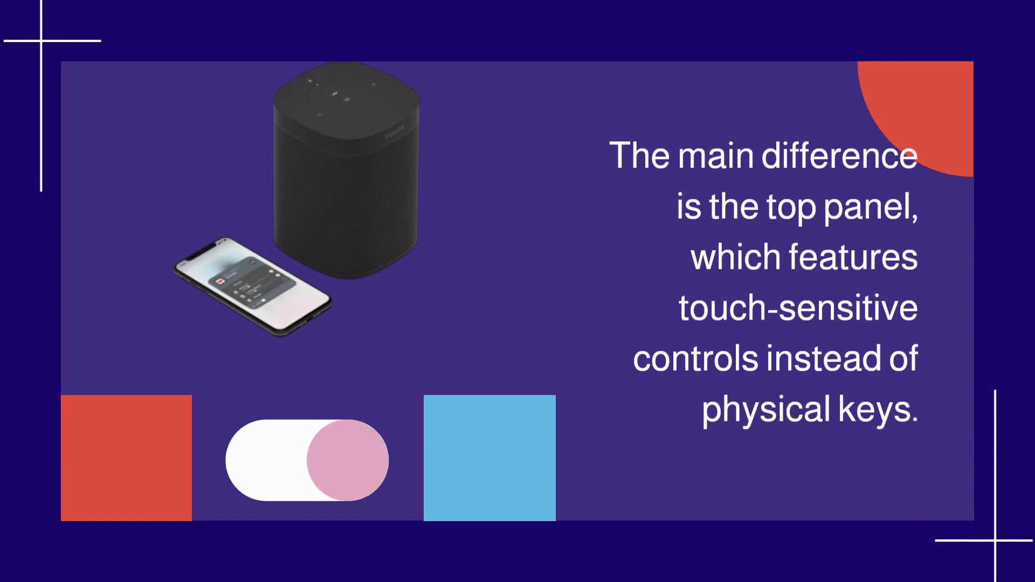
pyautogui.click(307, 457)
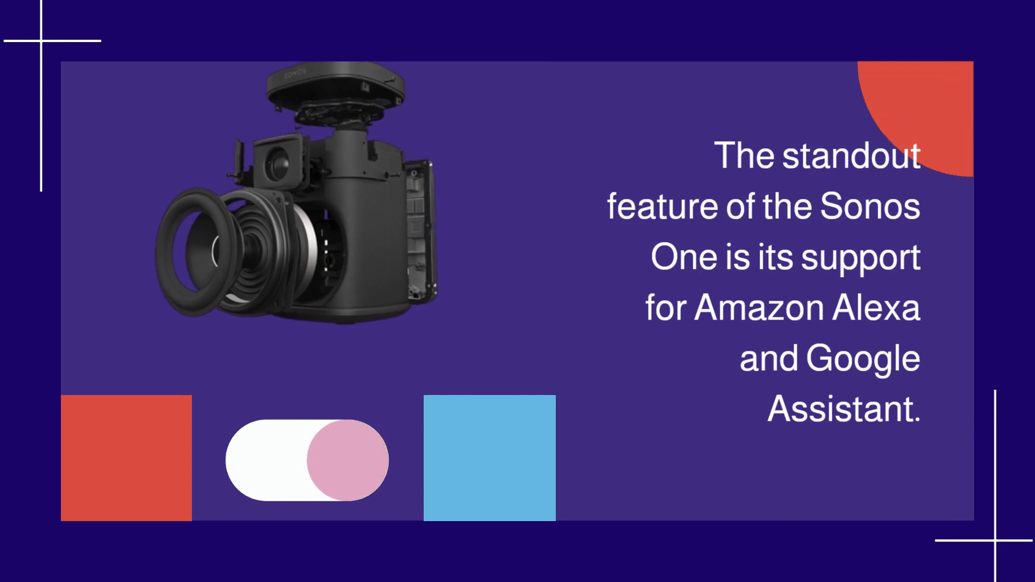
pyautogui.click(305, 462)
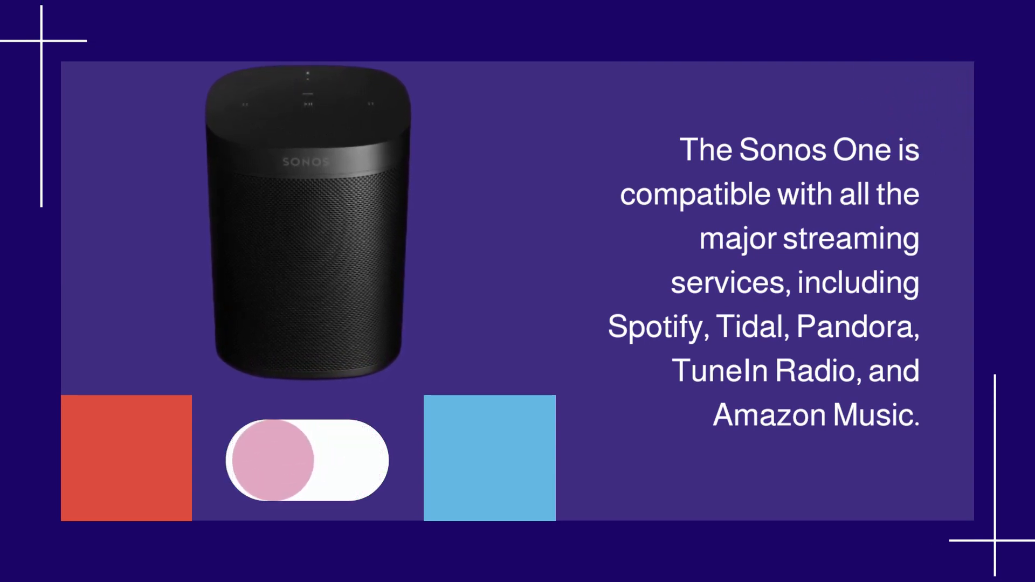
pyautogui.click(307, 460)
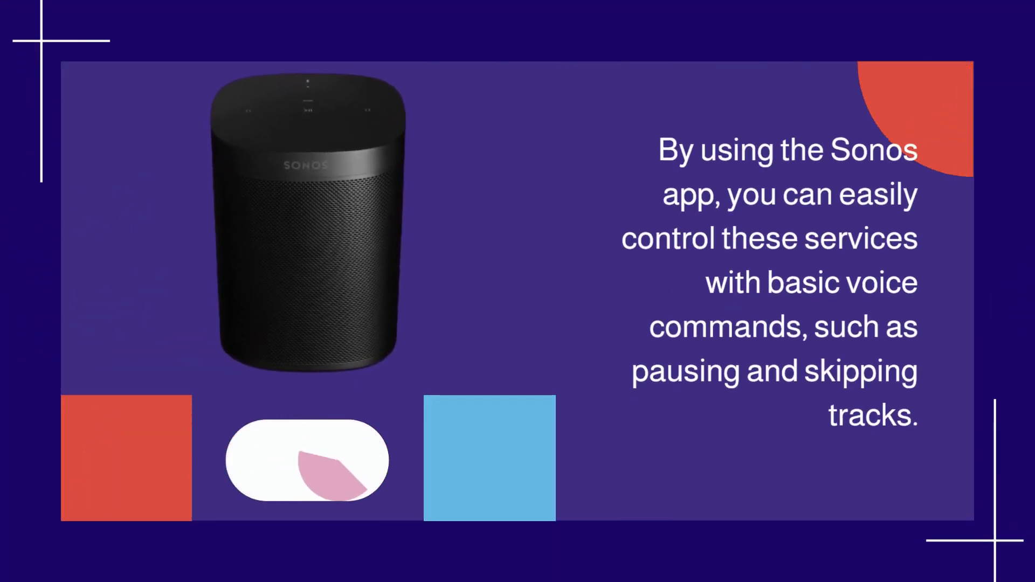
pyautogui.click(305, 462)
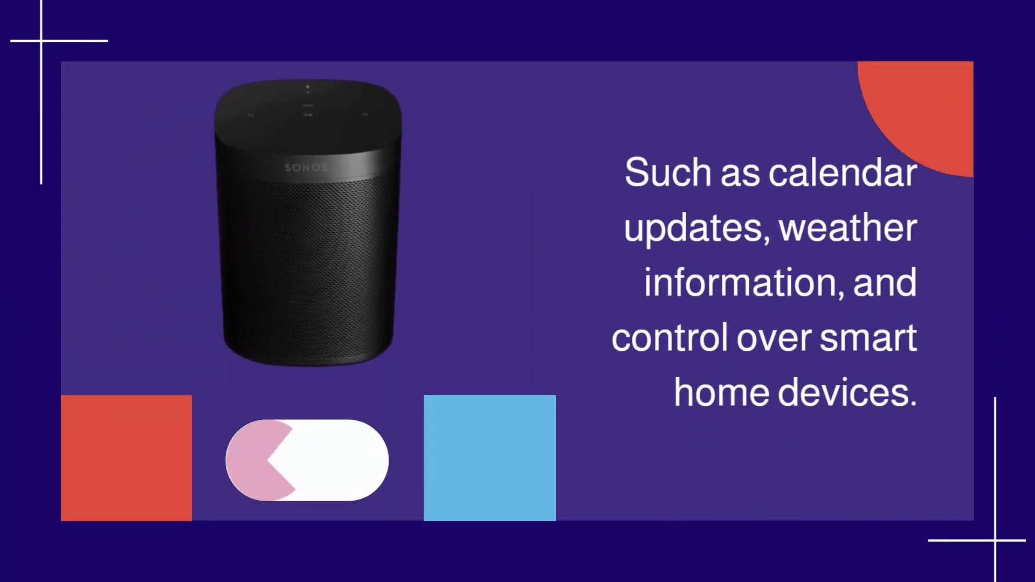
pyautogui.click(304, 461)
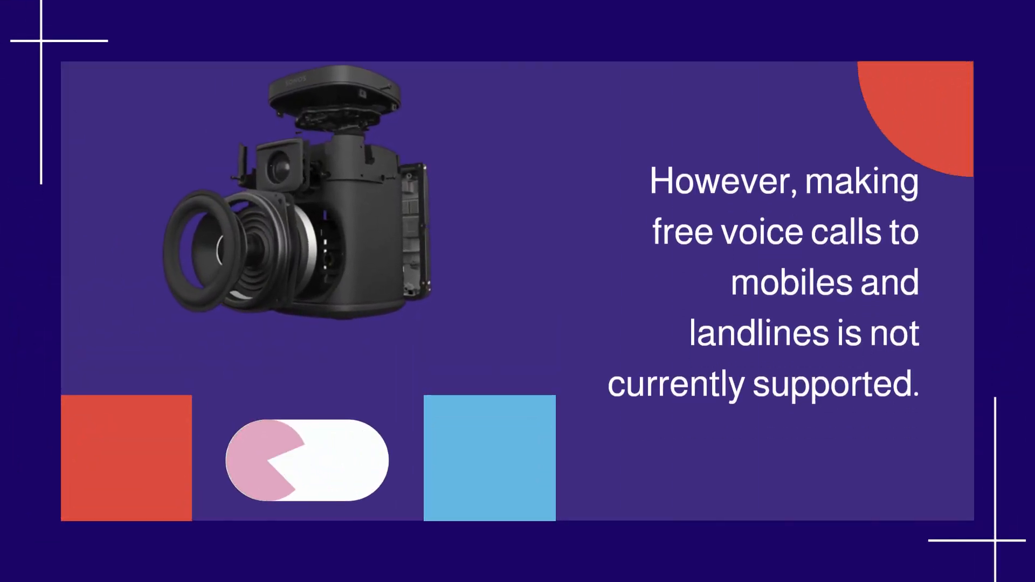
pyautogui.click(304, 456)
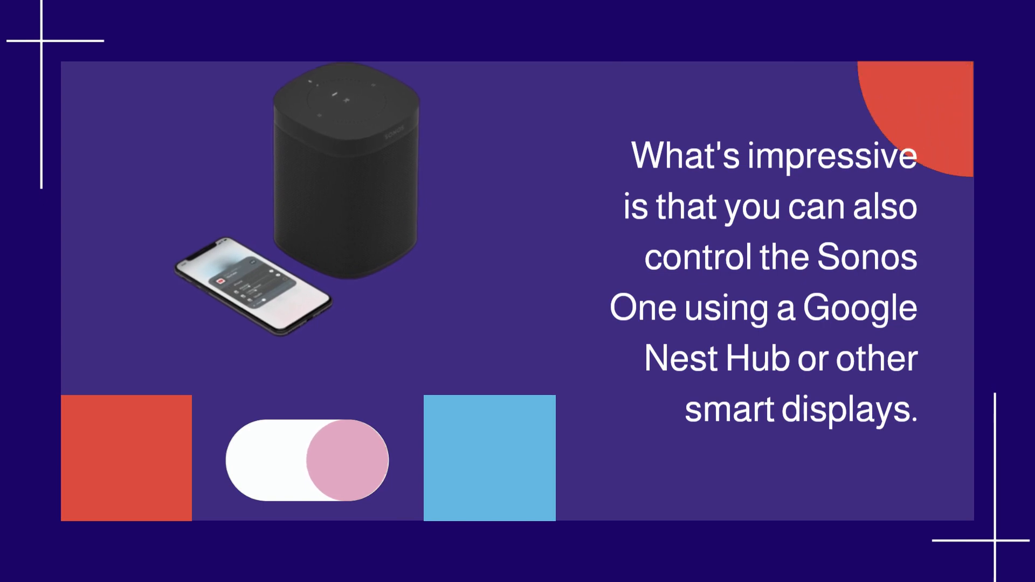
pyautogui.click(310, 462)
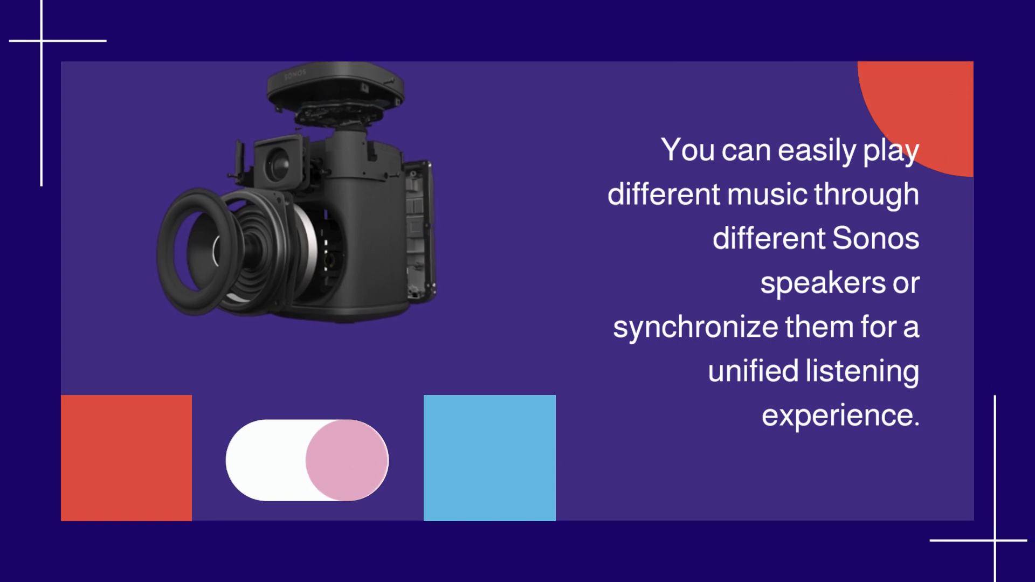
pyautogui.click(305, 461)
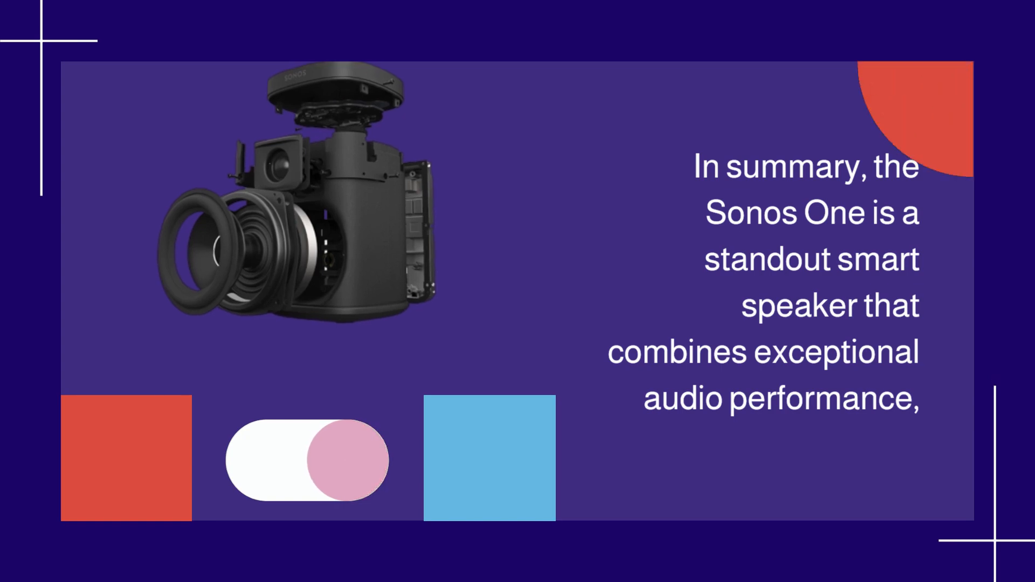
pyautogui.click(305, 461)
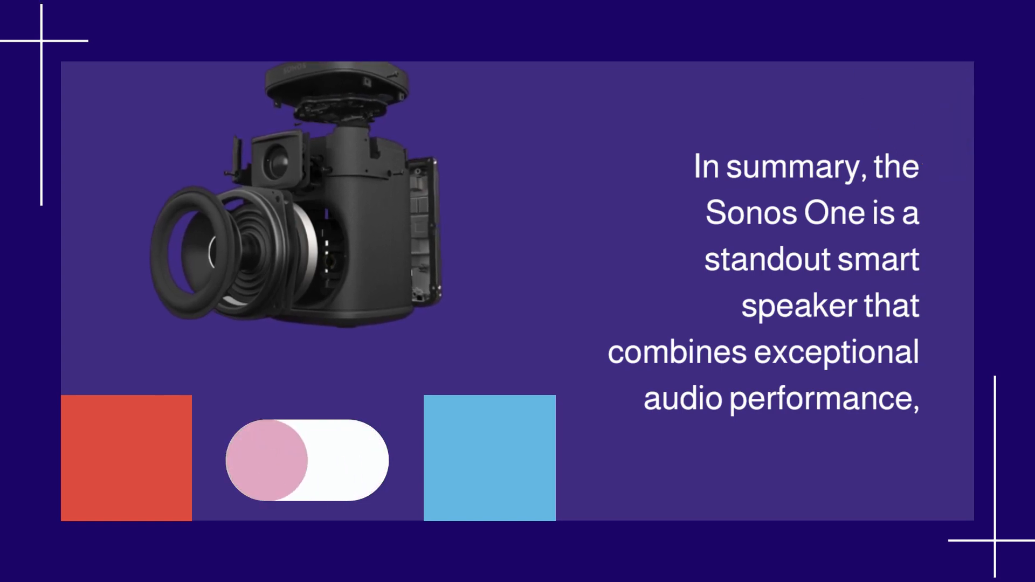